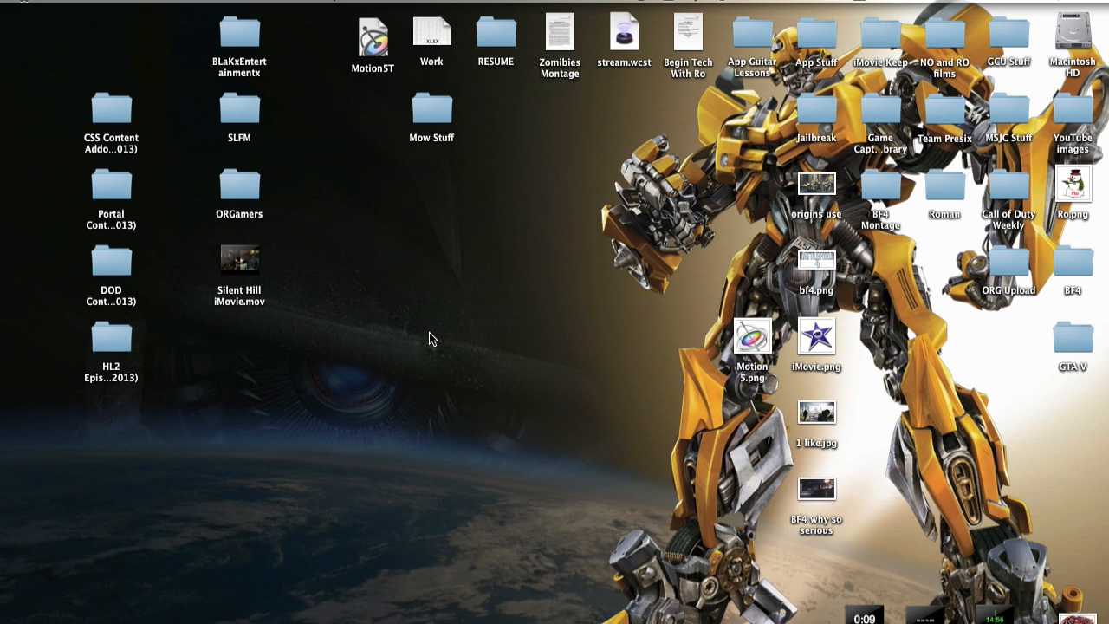
pyautogui.moveTo(419, 291)
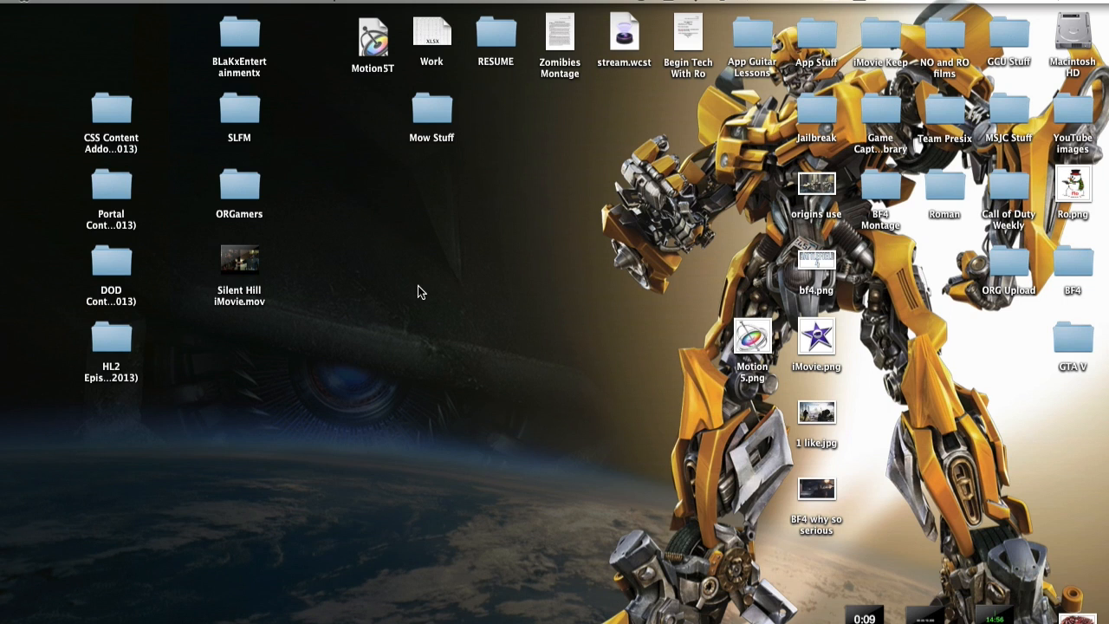
pyautogui.moveTo(478, 243)
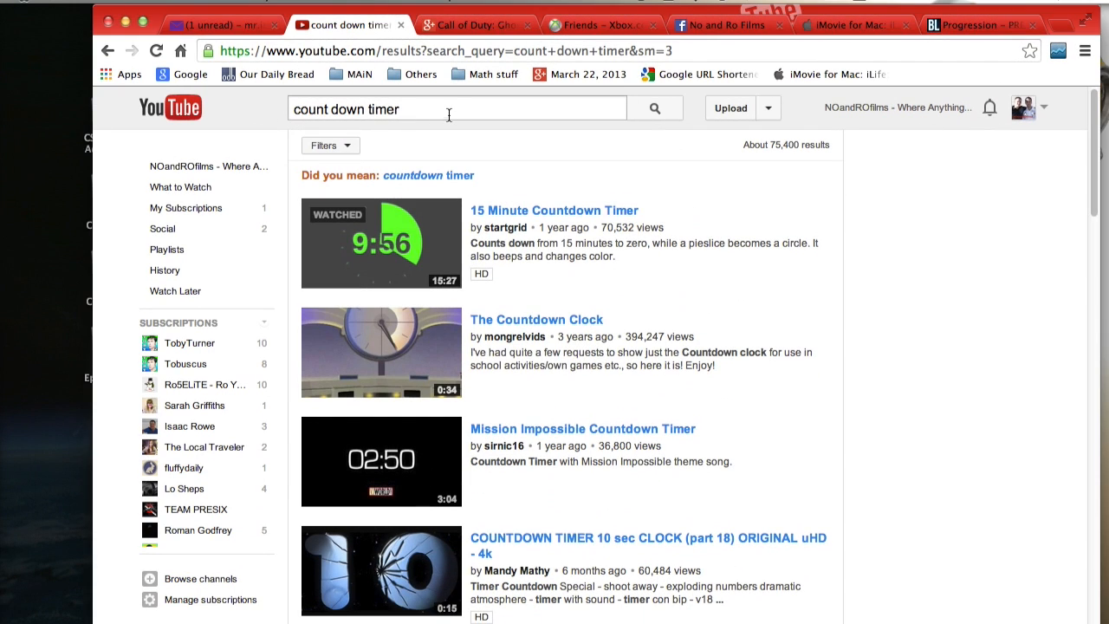
# Review the YouTube results for 'count down timer' and start editing the query
pyautogui.click(457, 107)
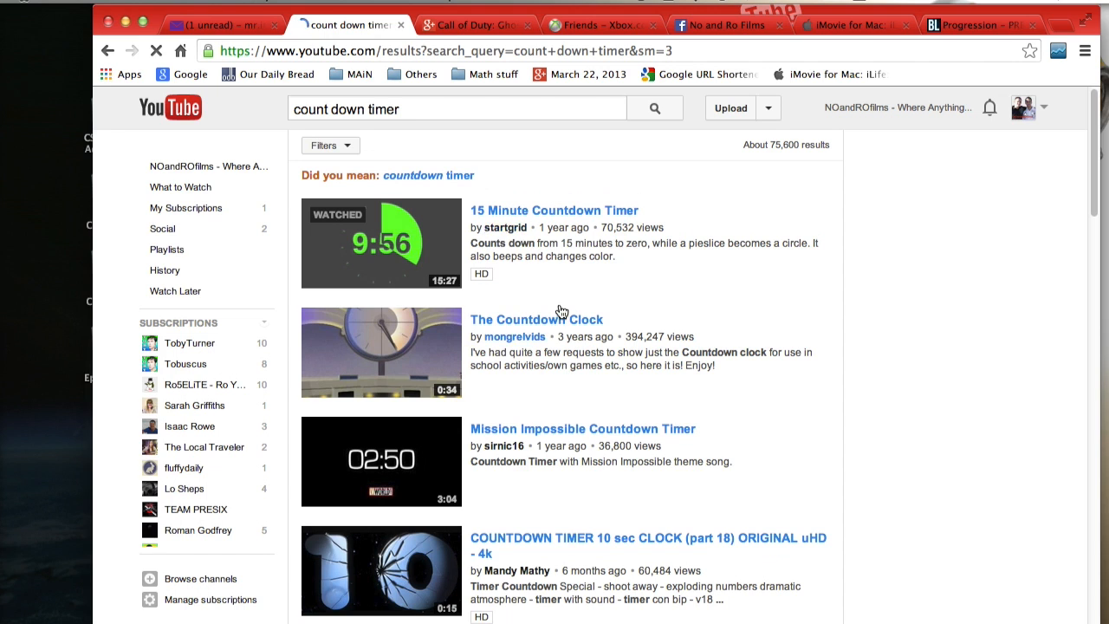
pyautogui.scroll(-3)
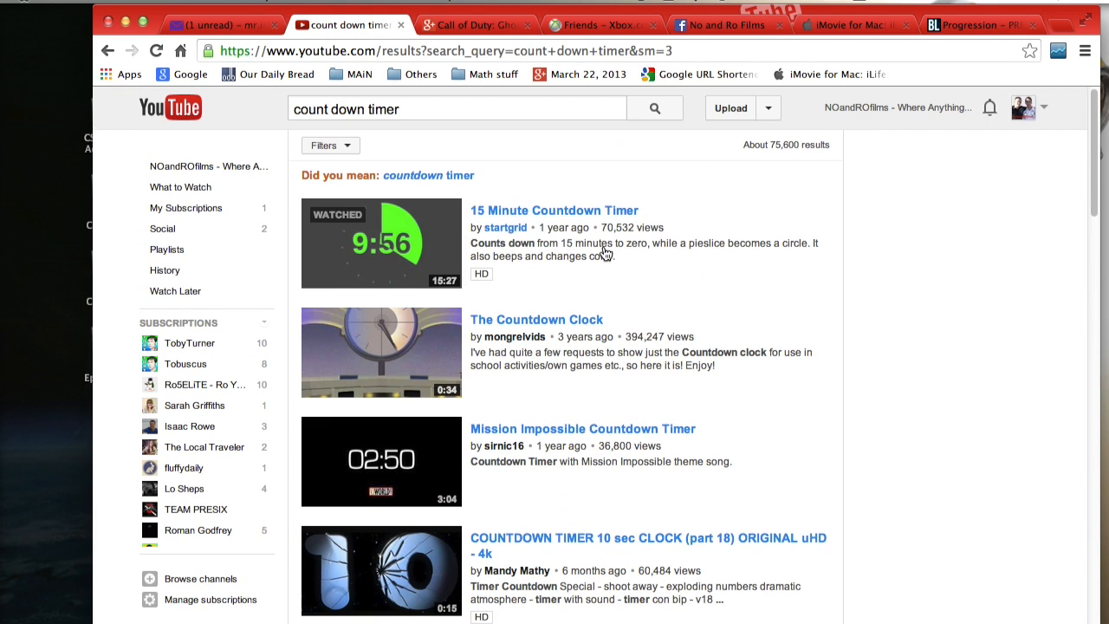
pyautogui.scroll(-3)
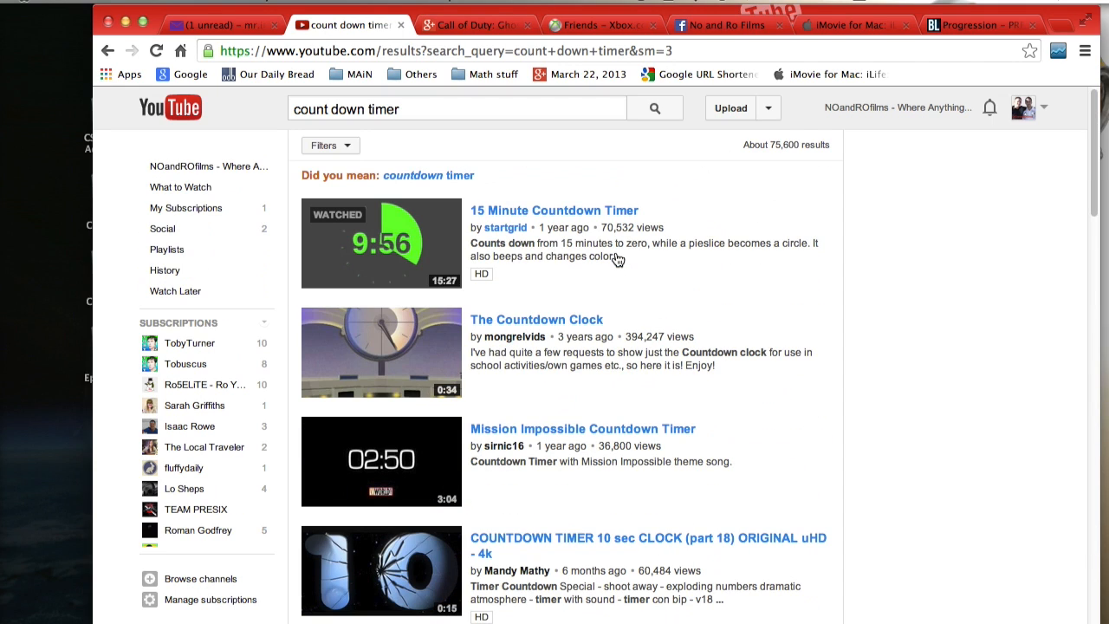
pyautogui.moveTo(555, 225)
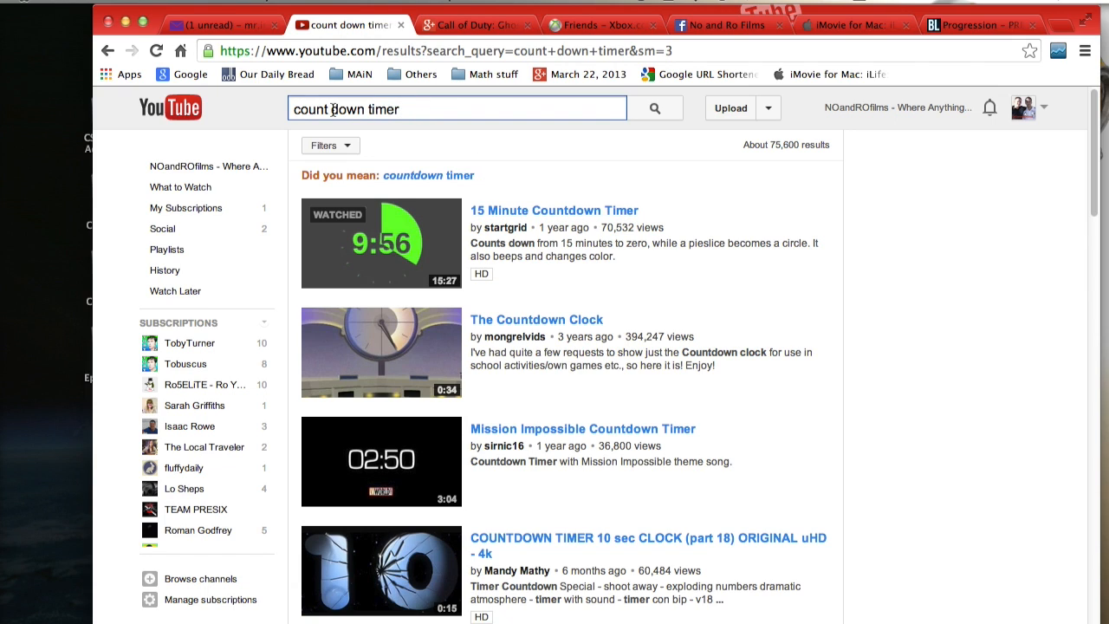
# Search YouTube for 'count up timer', browse the results, then close the results page
pyautogui.doubleClick(343, 109)
pyautogui.write('up')
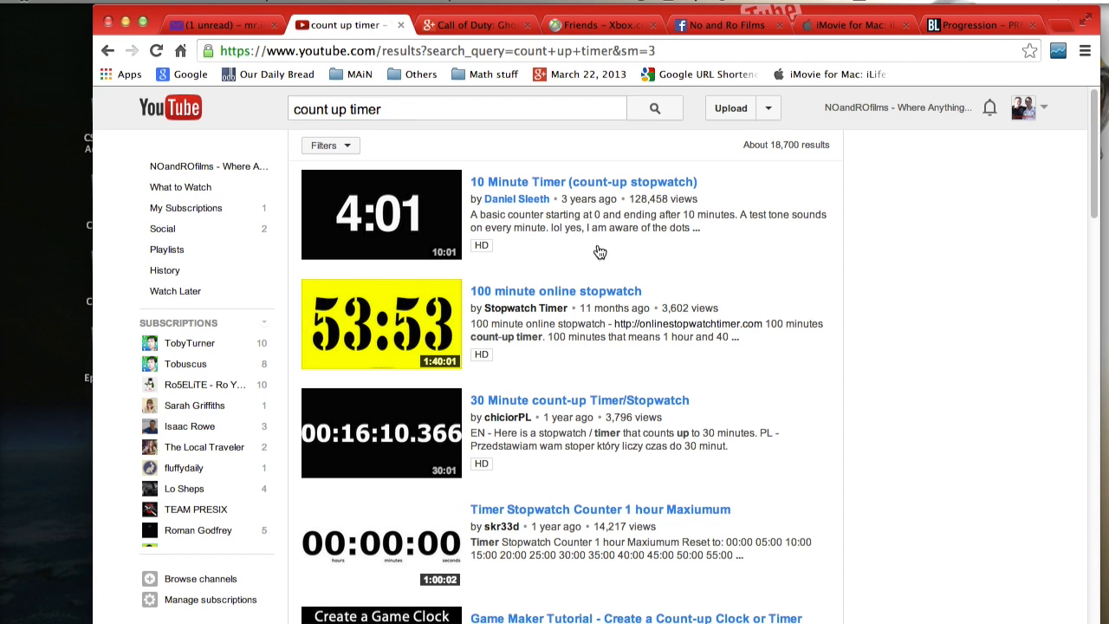
pyautogui.scroll(-3)
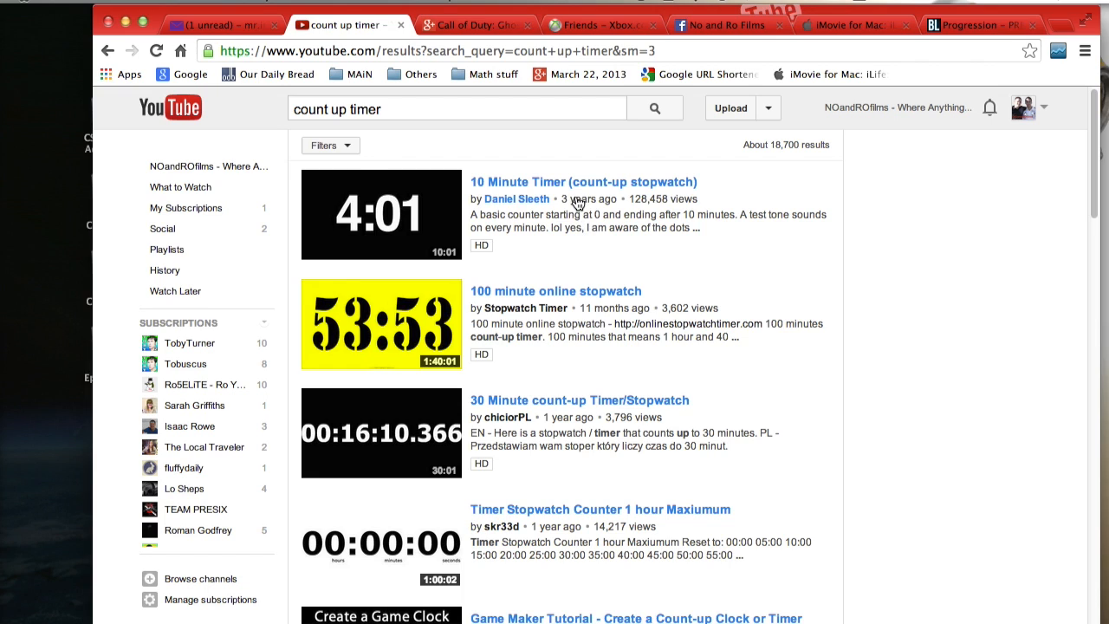
pyautogui.moveTo(579, 205)
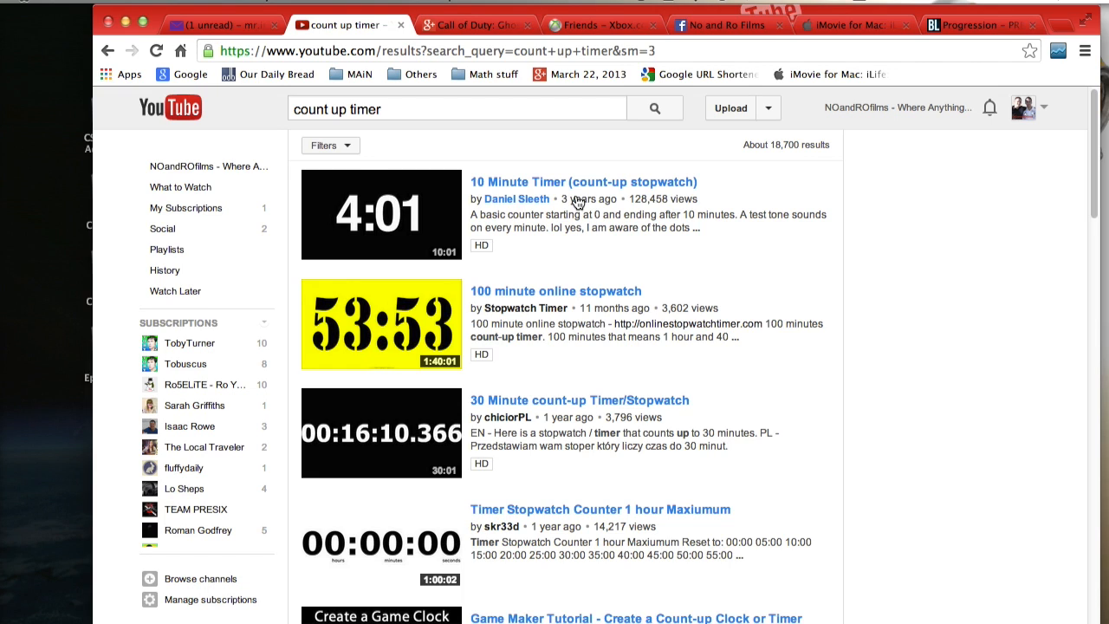
pyautogui.moveTo(503, 187)
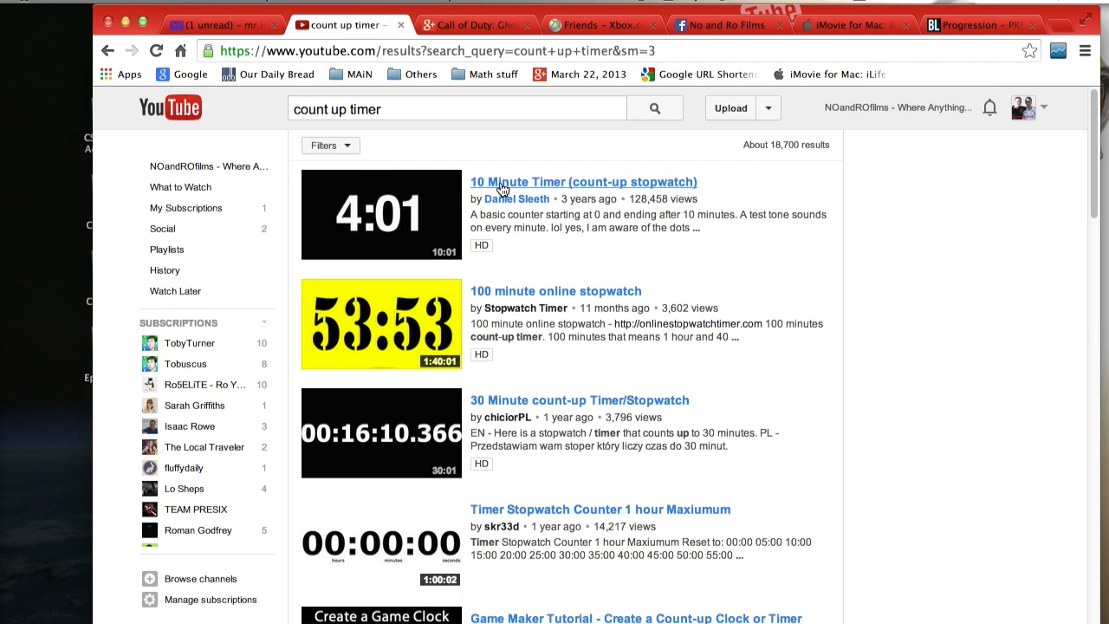
pyautogui.moveTo(503, 187)
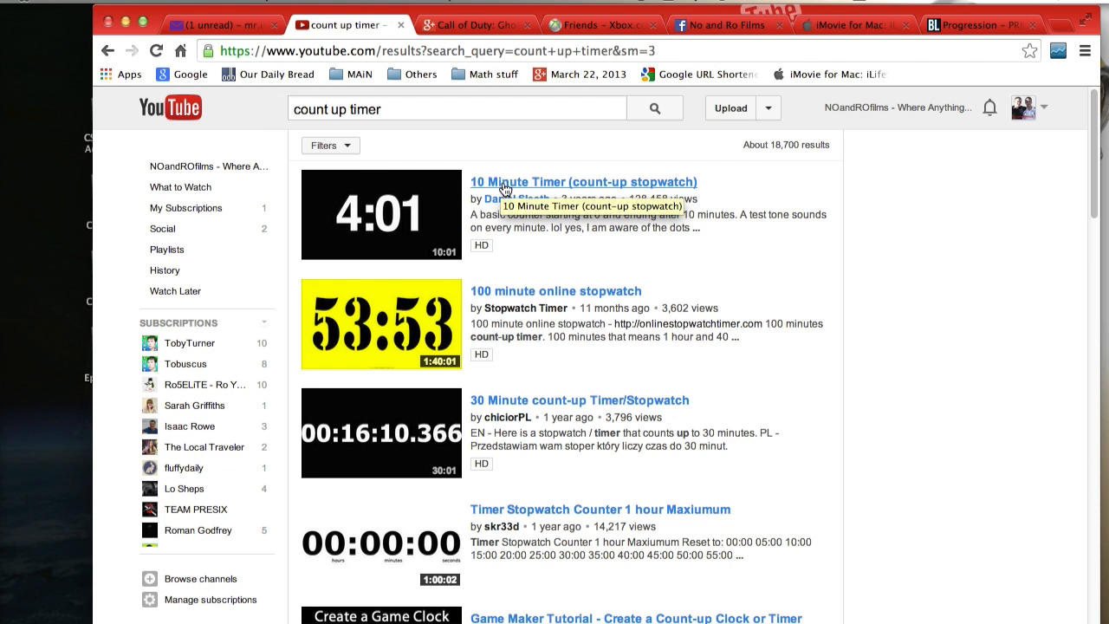
pyautogui.moveTo(459, 113)
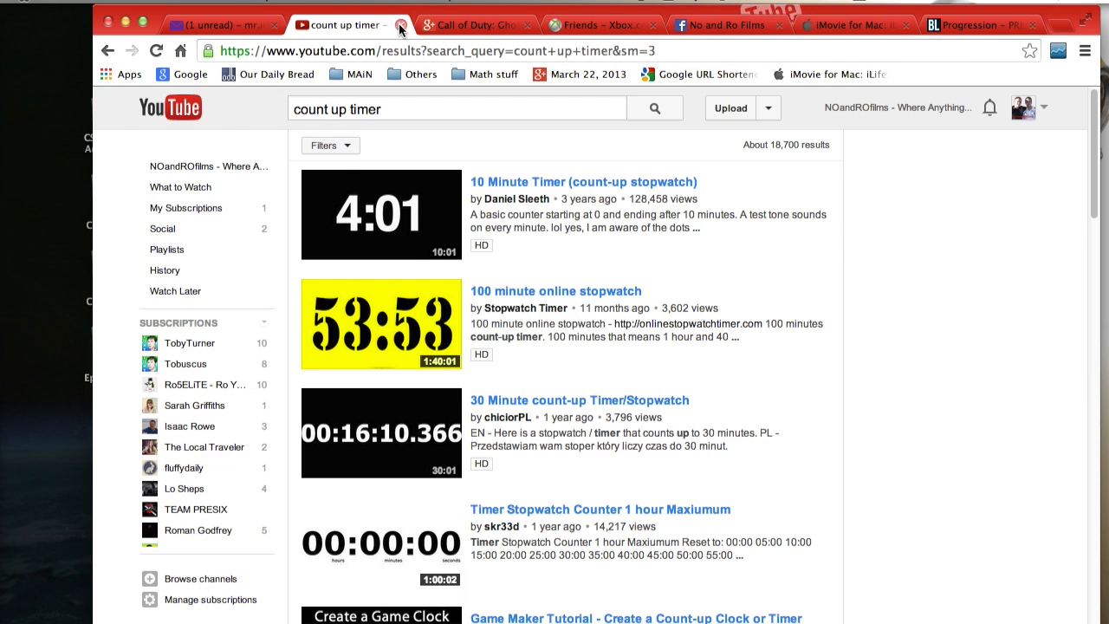
pyautogui.click(401, 25)
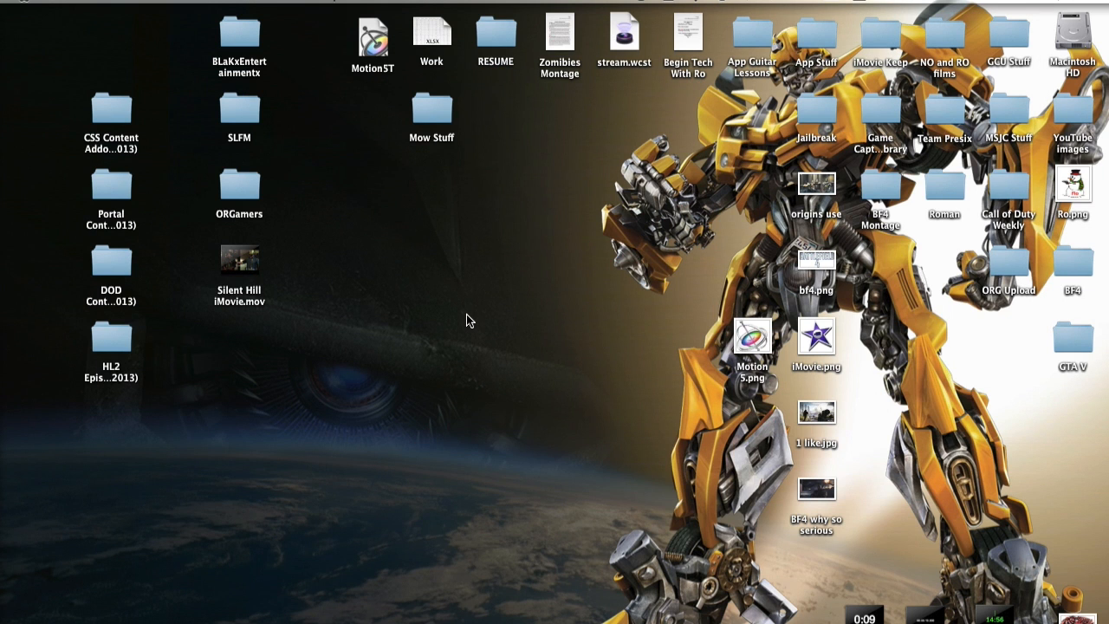
pyautogui.moveTo(52, 212)
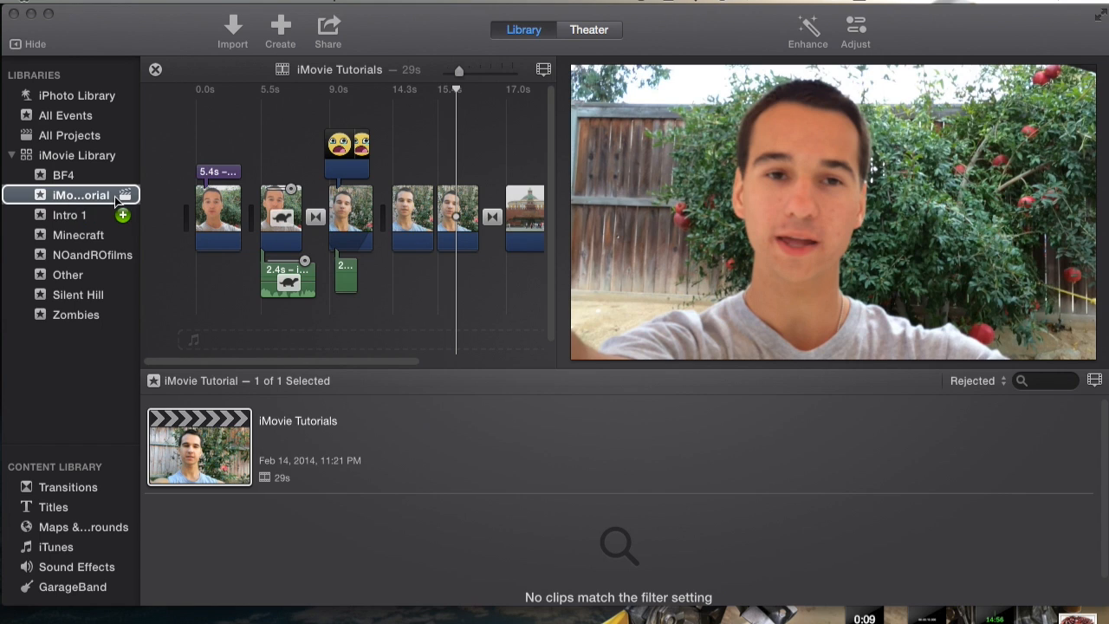
pyautogui.moveTo(76, 199)
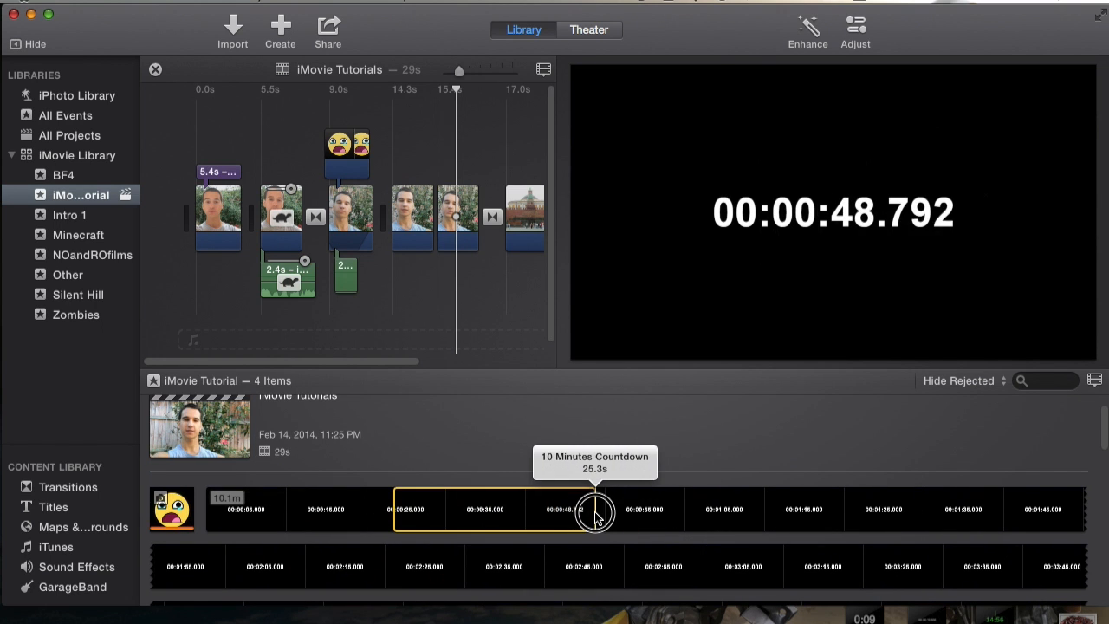
# Drop the marked countdown range above the project clips as a cutaway and show its overlay settings
pyautogui.moveTo(596, 511); pyautogui.dragTo(308, 143)
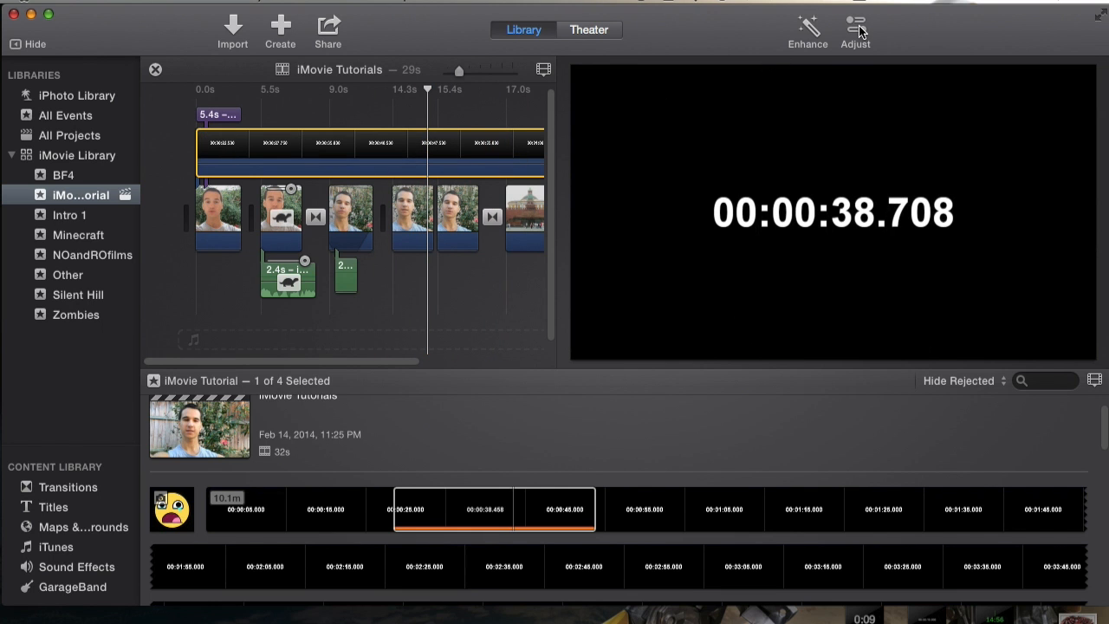
pyautogui.click(855, 31)
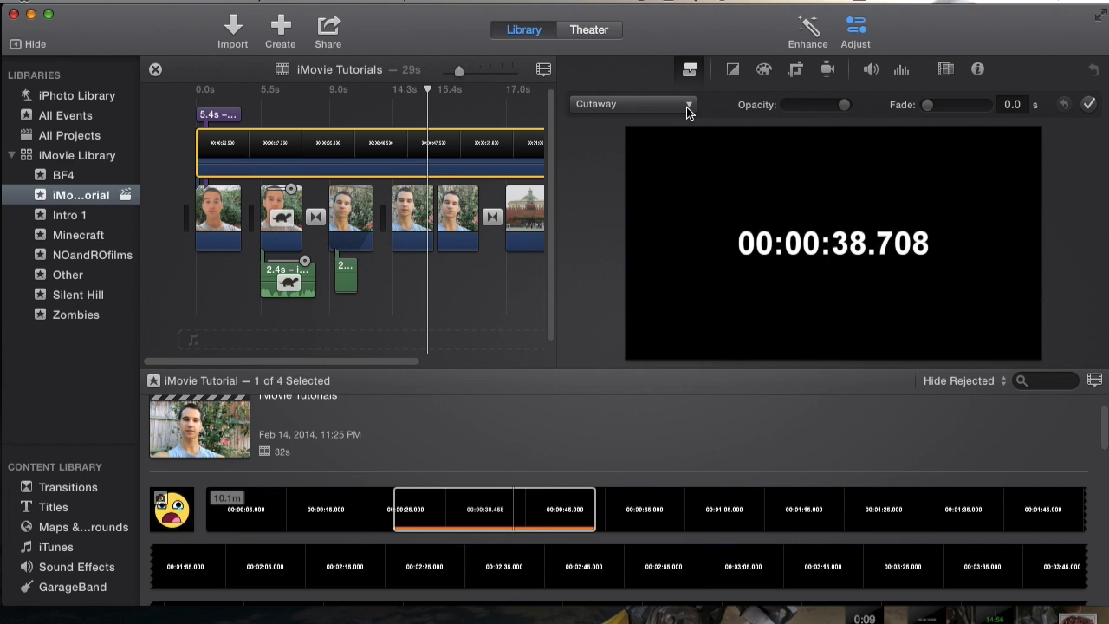
pyautogui.moveTo(690, 106)
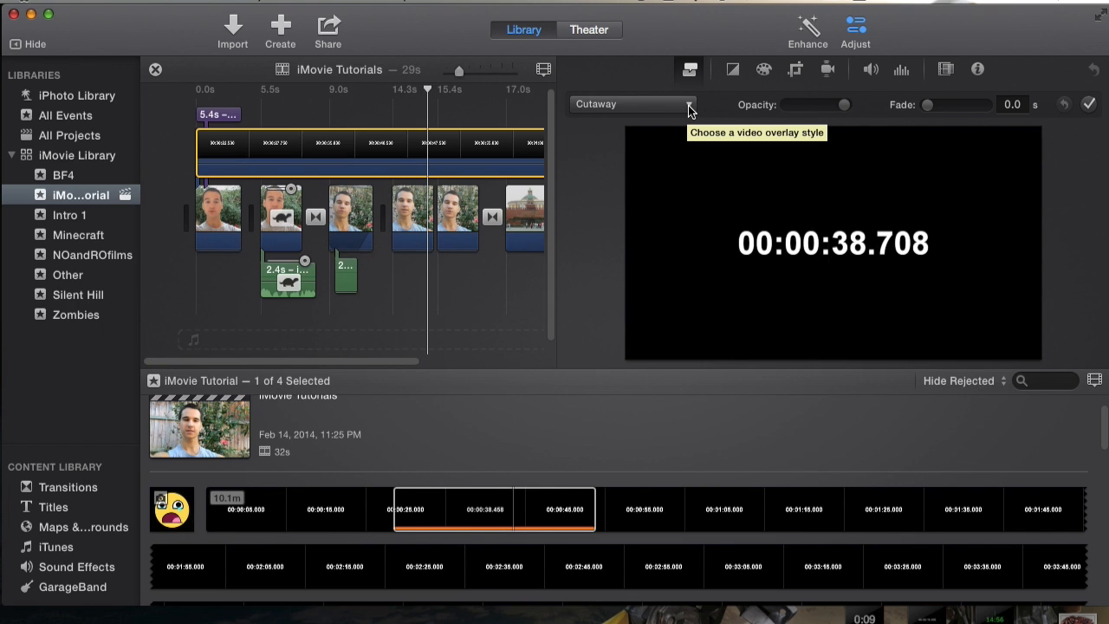
pyautogui.click(632, 103)
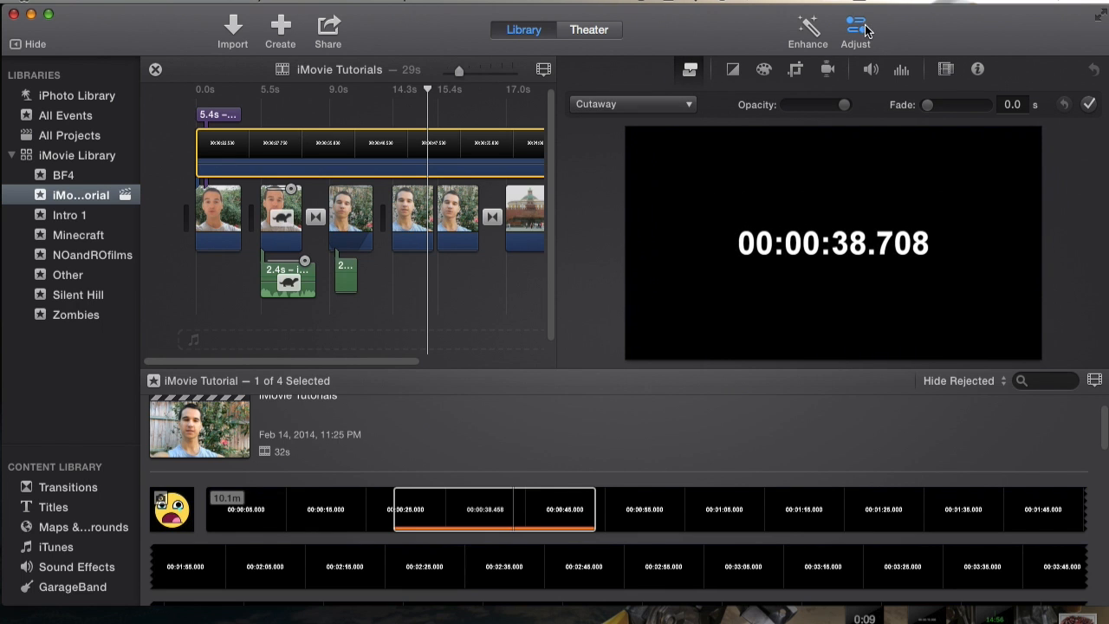
# Switch the countdown overlay style from Cutaway to Picture in Picture
pyautogui.click(633, 104)
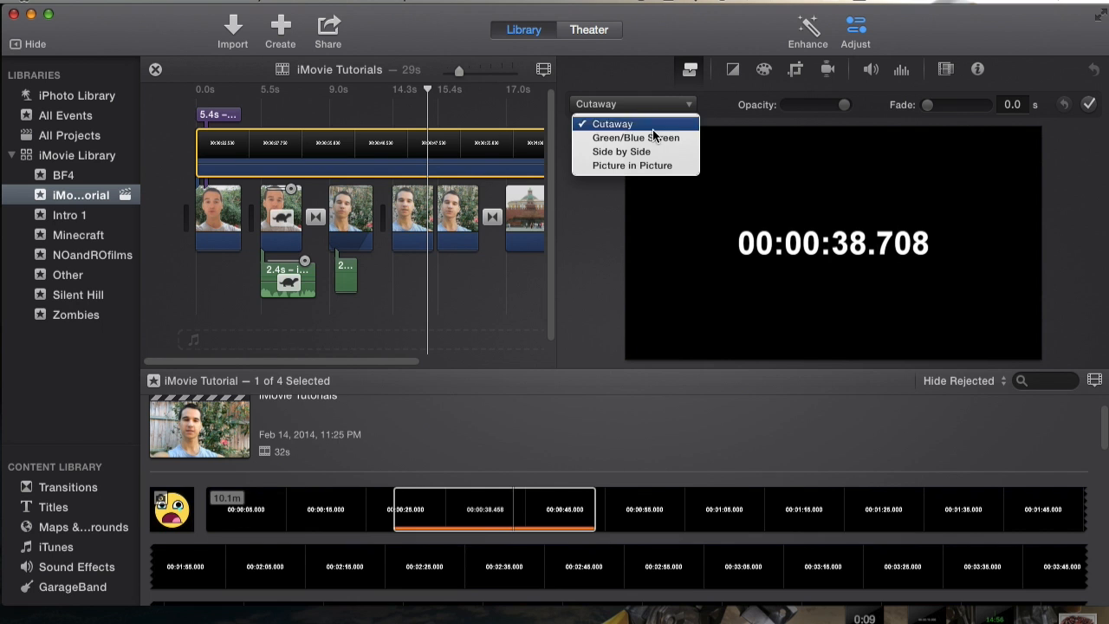
pyautogui.click(632, 165)
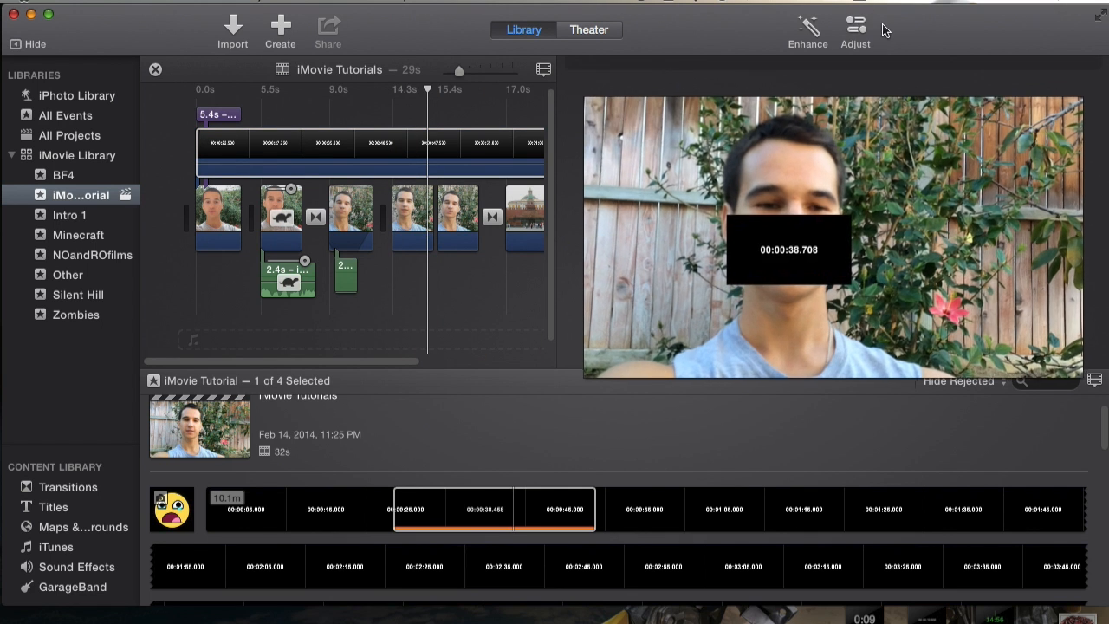
pyautogui.click(856, 31)
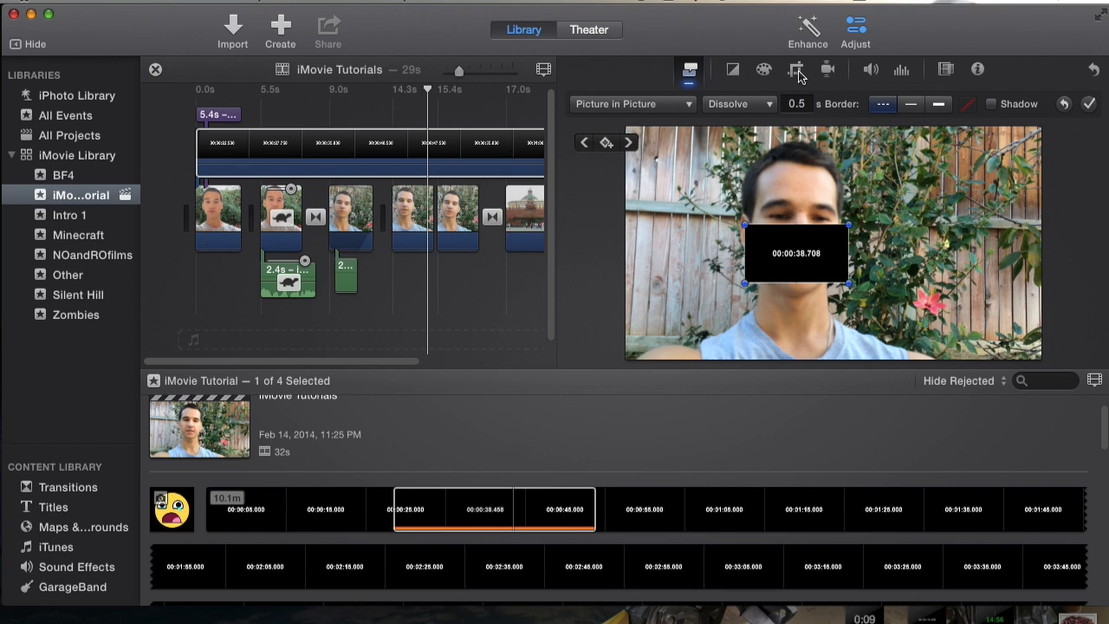
# Shrink the countdown inset and move it toward the corner of the footage
pyautogui.click(793, 69)
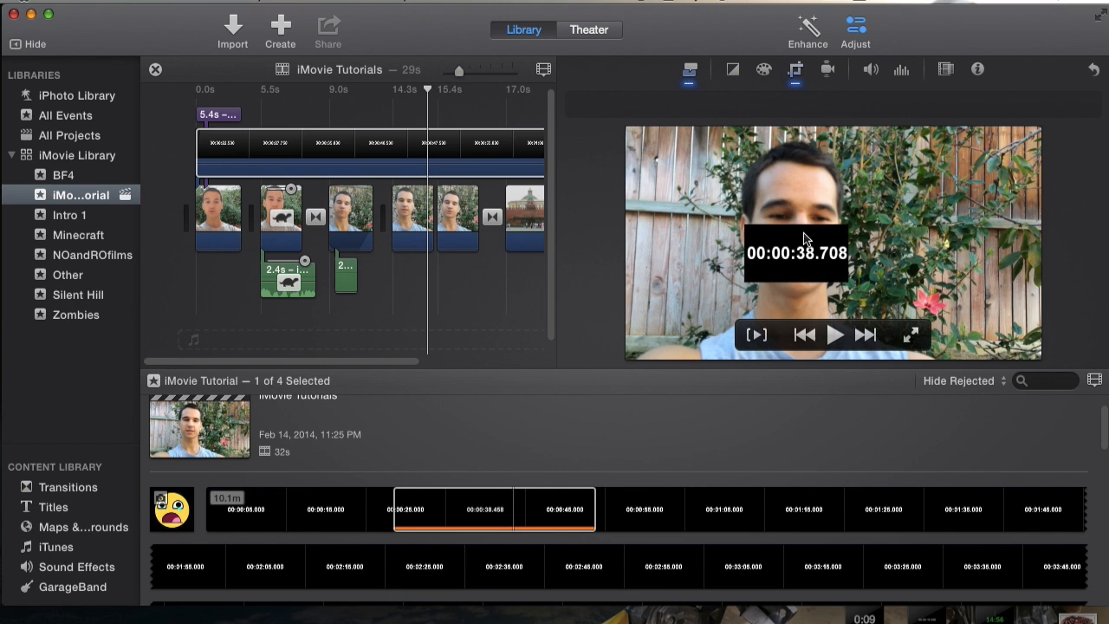
pyautogui.click(689, 70)
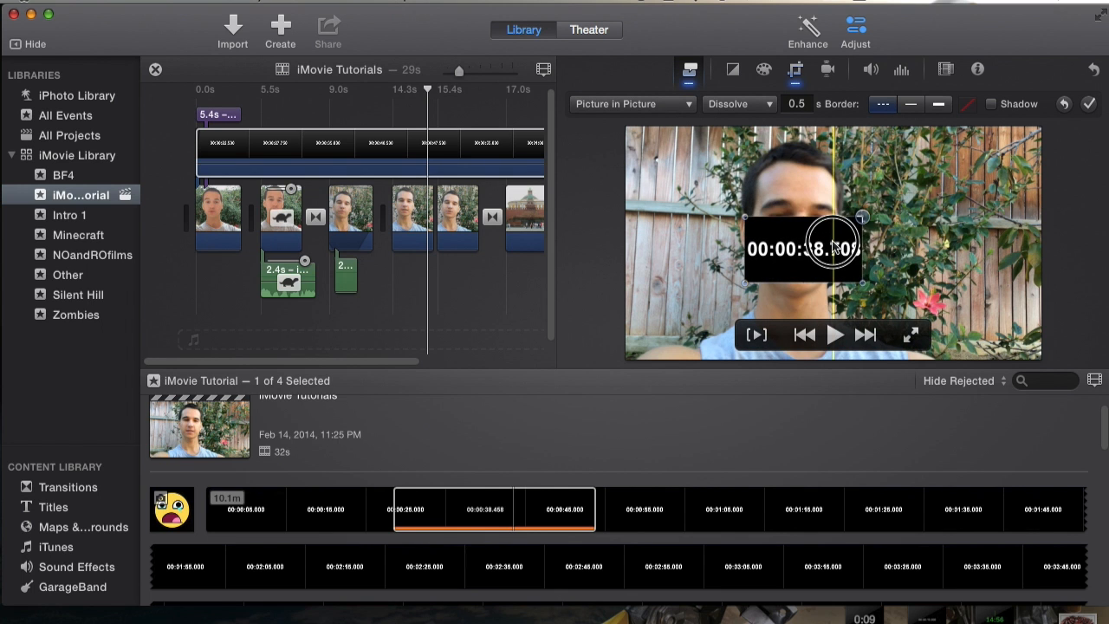
pyautogui.moveTo(800, 250); pyautogui.dragTo(970, 319)
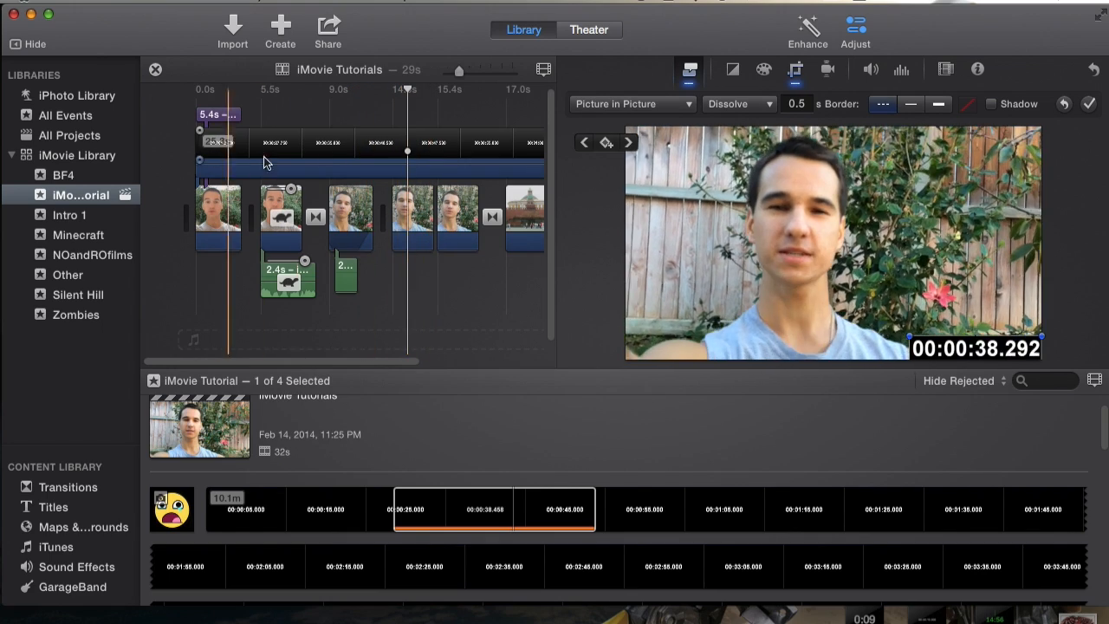
pyautogui.moveTo(870, 264)
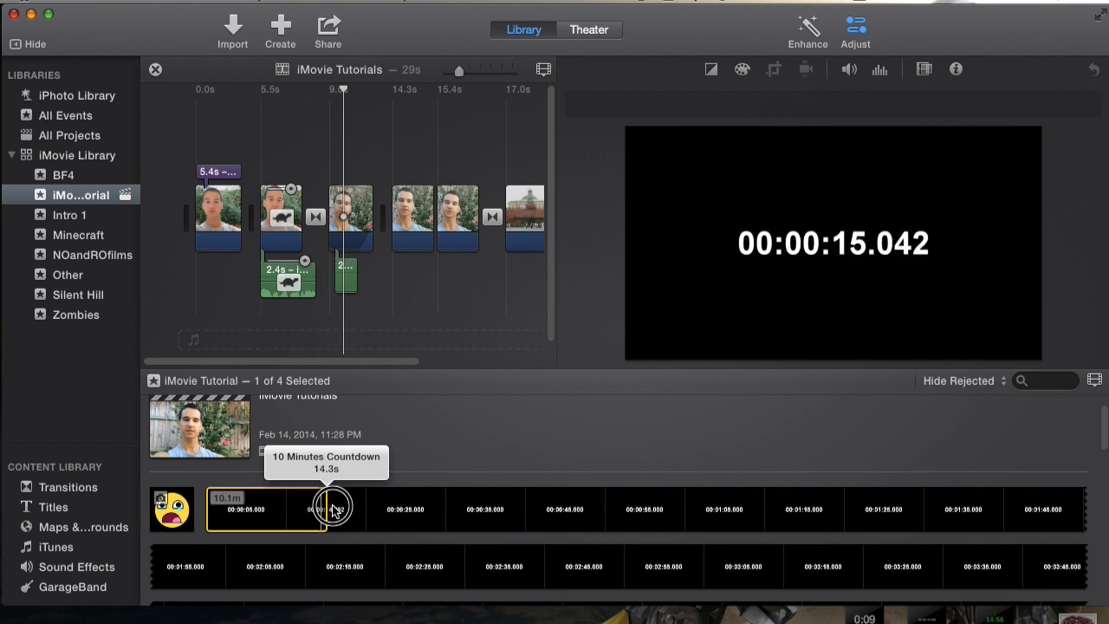
pyautogui.moveTo(279, 510)
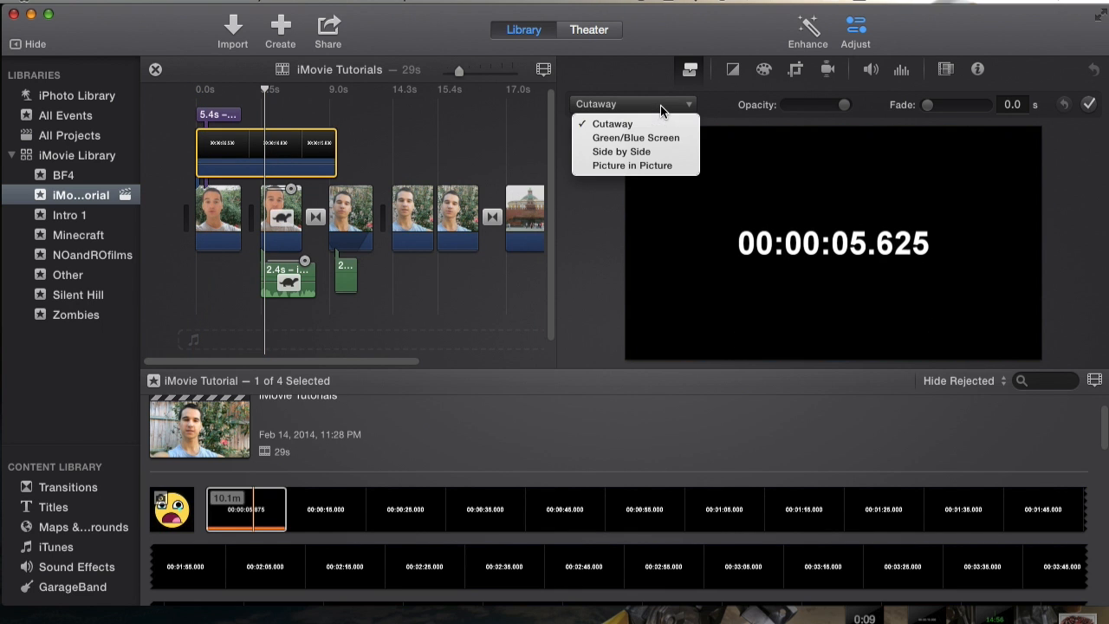
# Show the cropping options for the new countdown overlay at the project's start
pyautogui.click(794, 69)
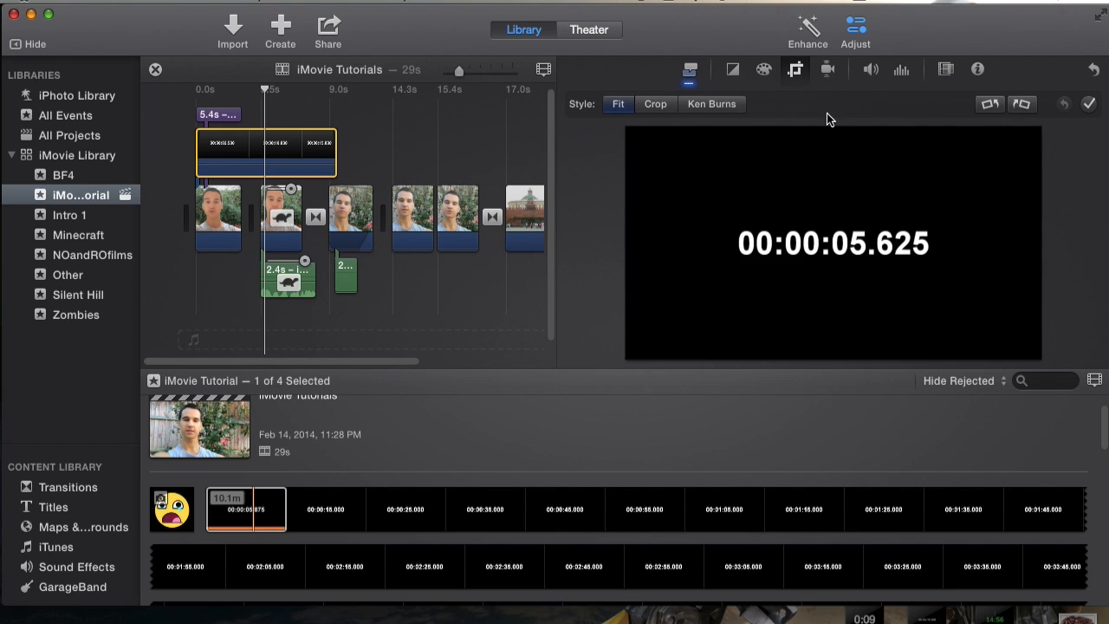
# Set the new countdown overlay to Picture in Picture for the top-left inset
pyautogui.click(655, 104)
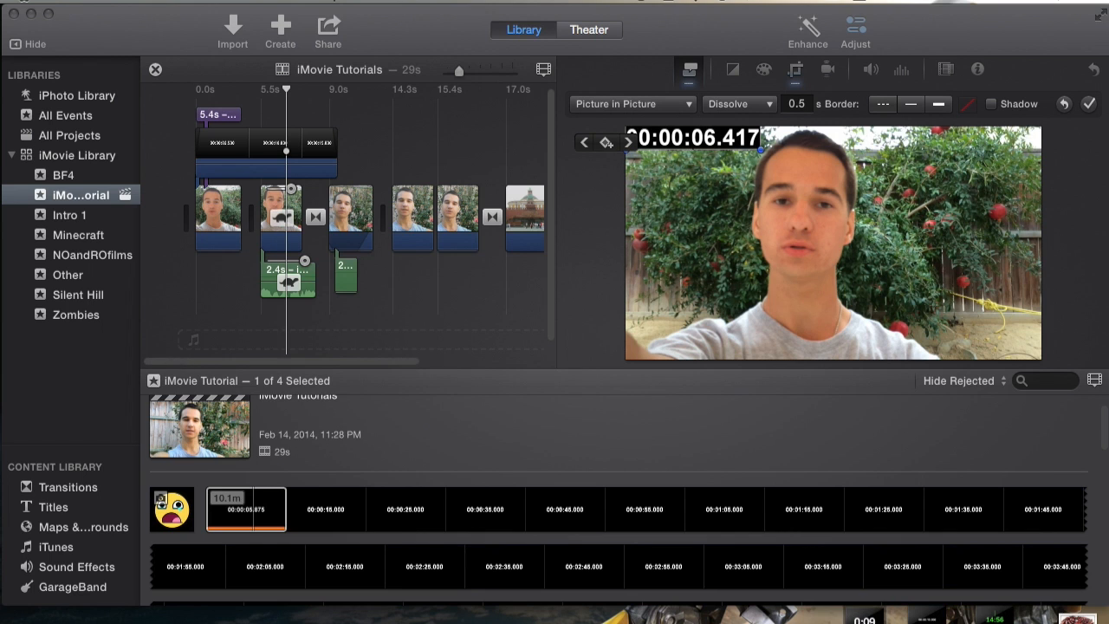
pyautogui.moveTo(274, 153)
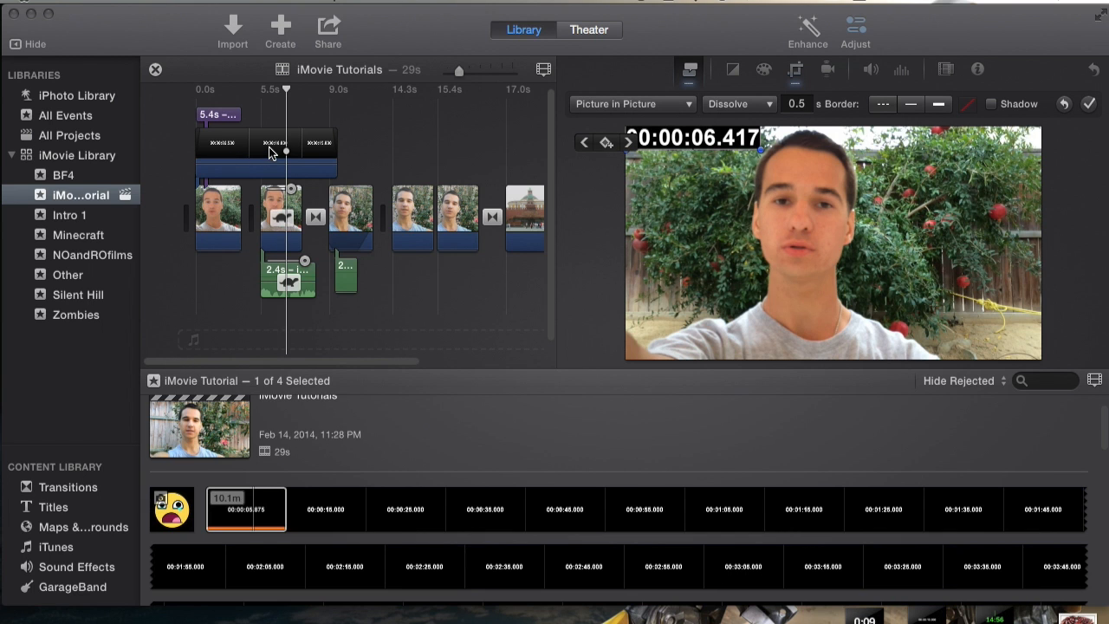